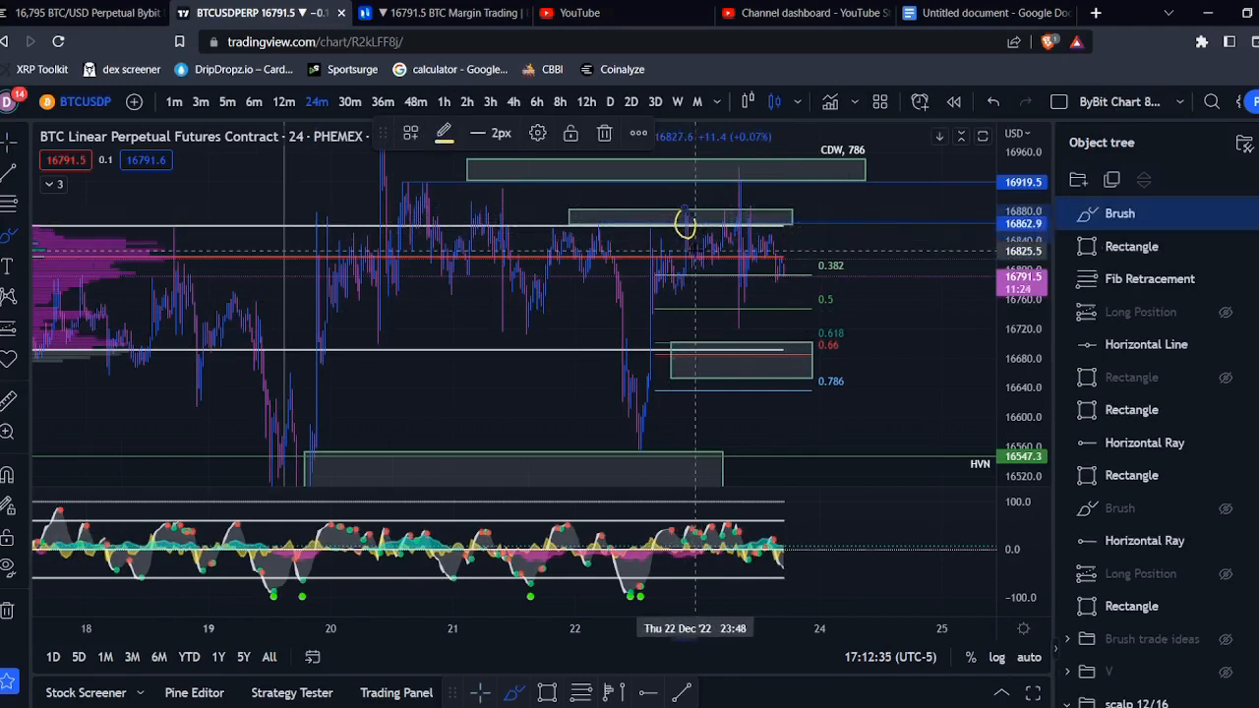
pyautogui.moveTo(700, 226)
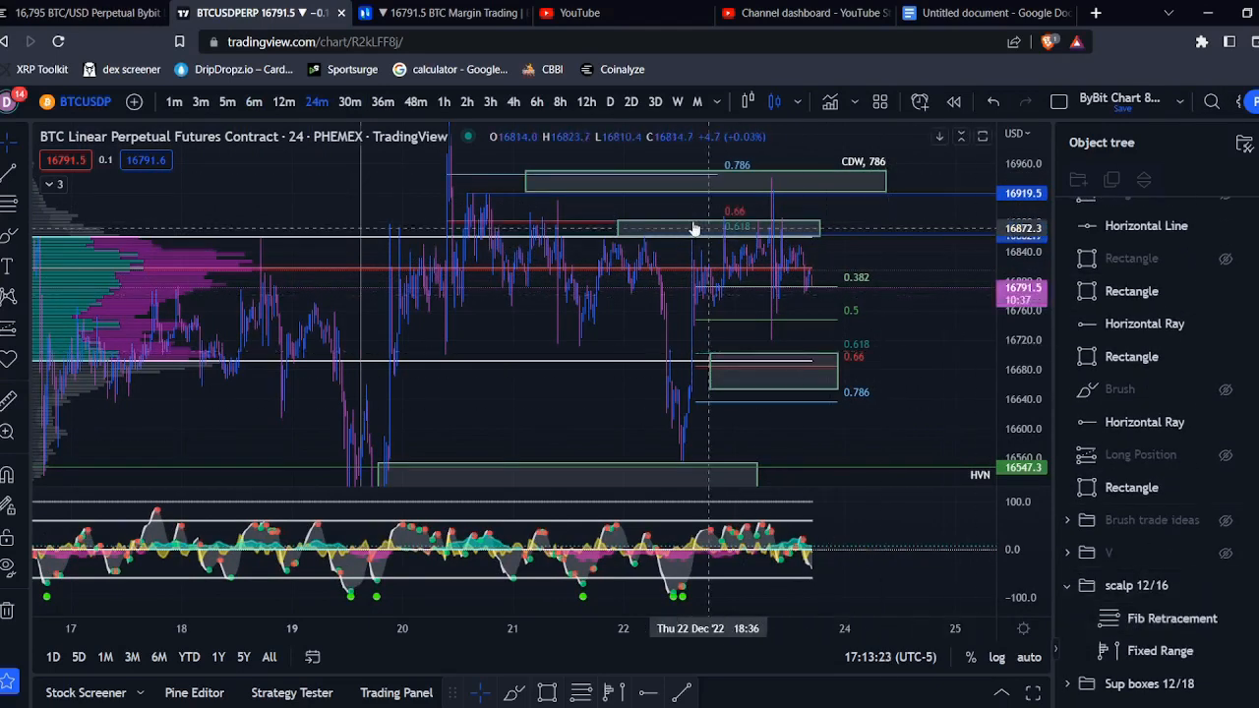
pyautogui.moveTo(645, 228)
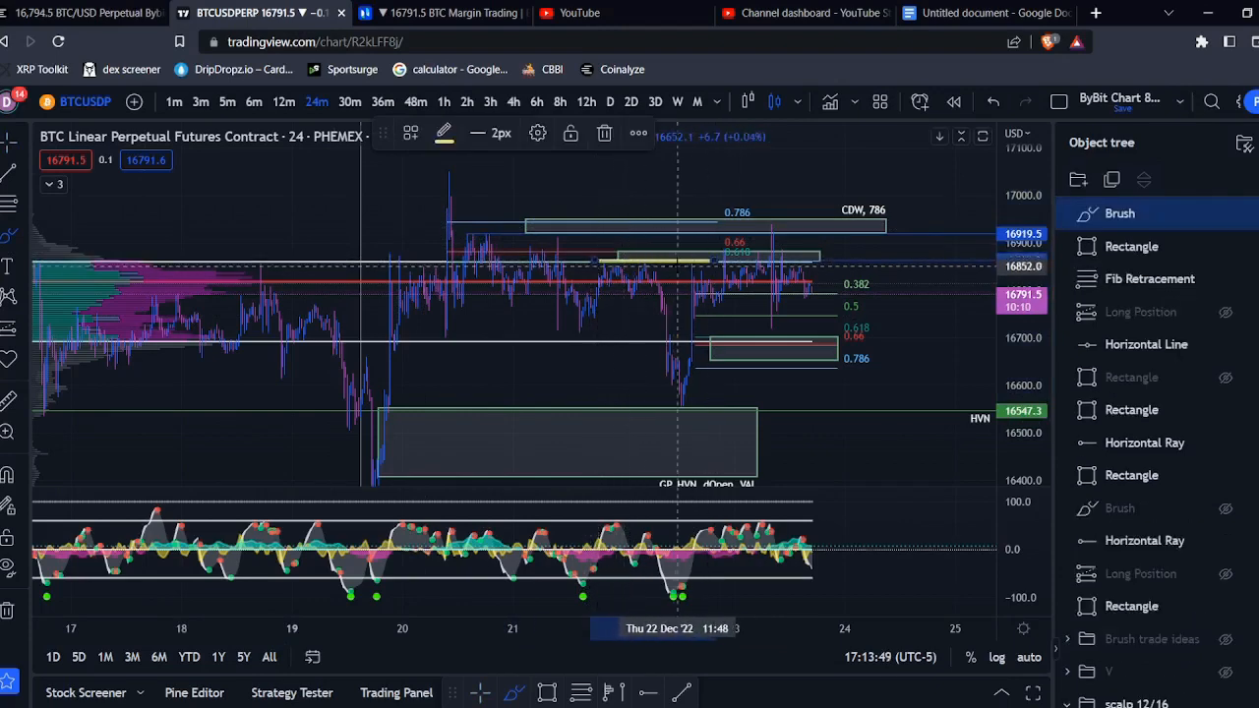
pyautogui.moveTo(677, 260)
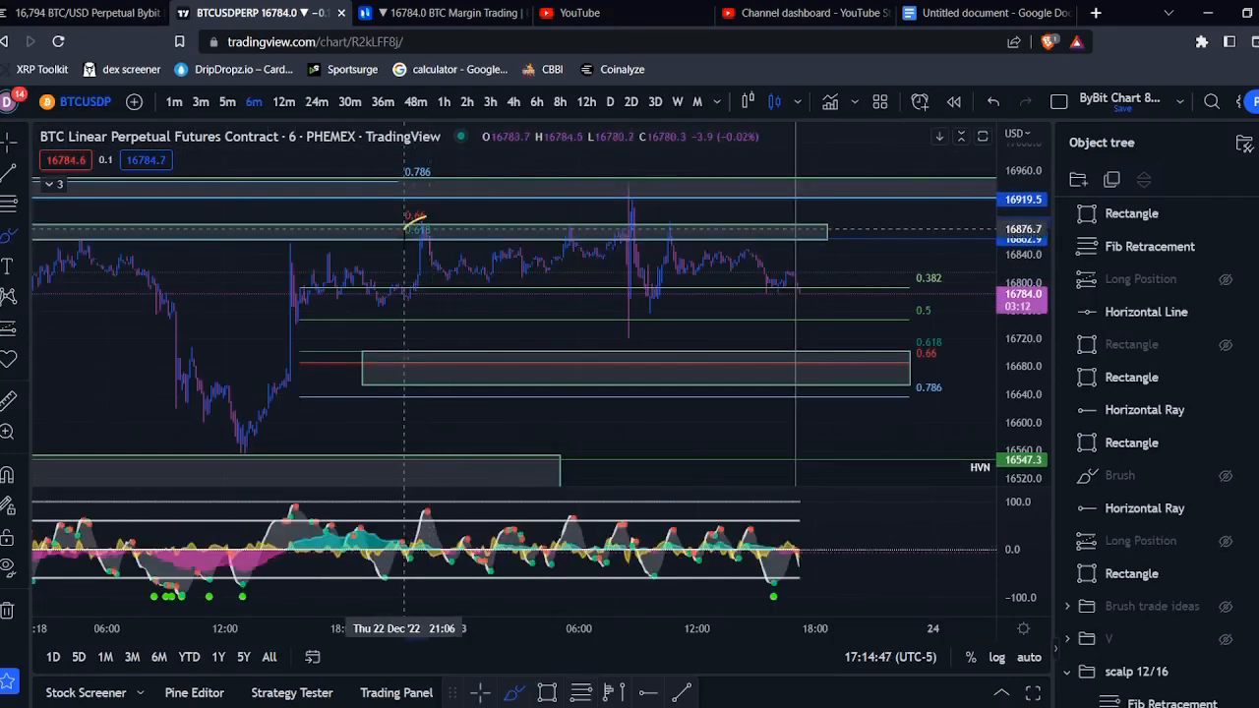
# Step: Brush-circle the wick at the 0.786 fib level, then step the chart through 12m down to 1m
pyautogui.click(413, 216)
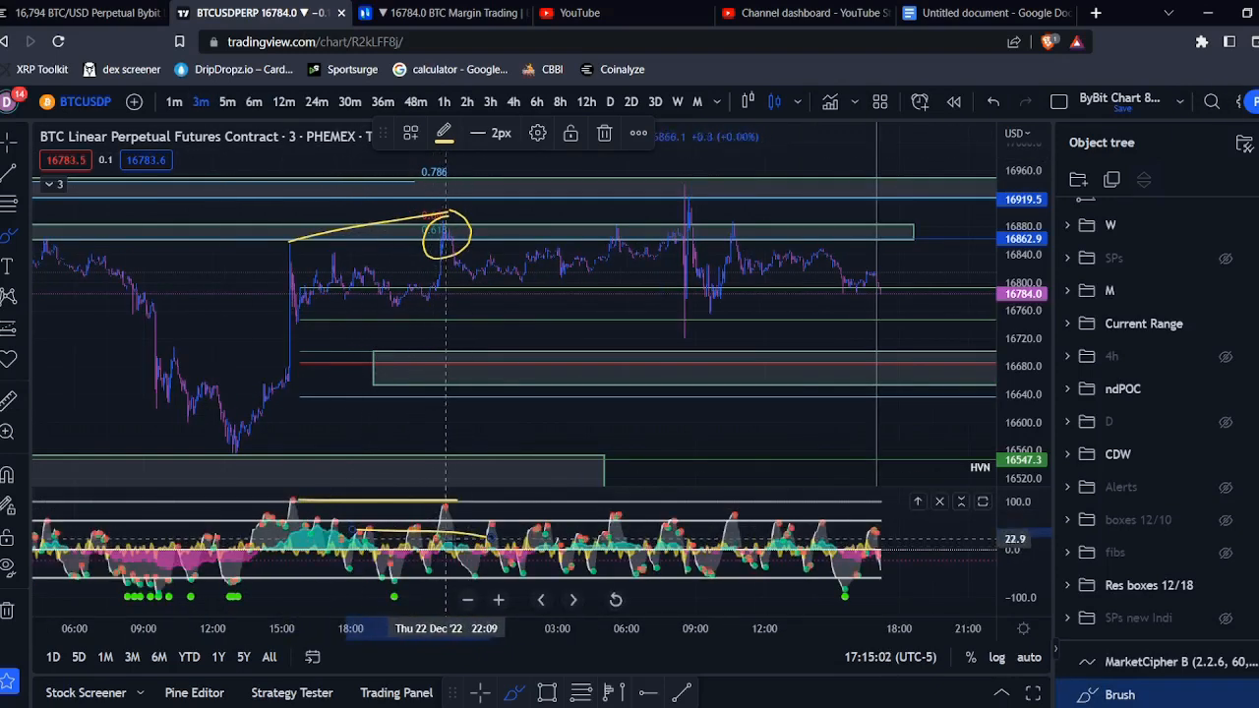
pyautogui.click(283, 102)
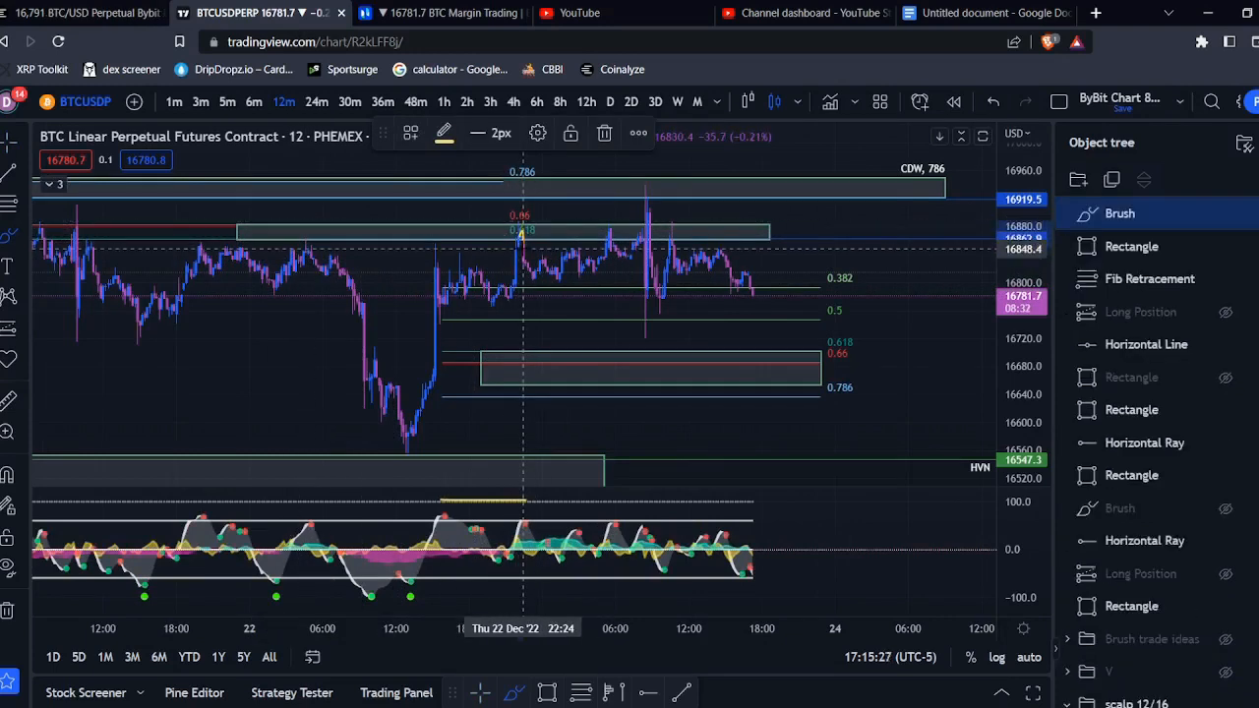
pyautogui.click(173, 102)
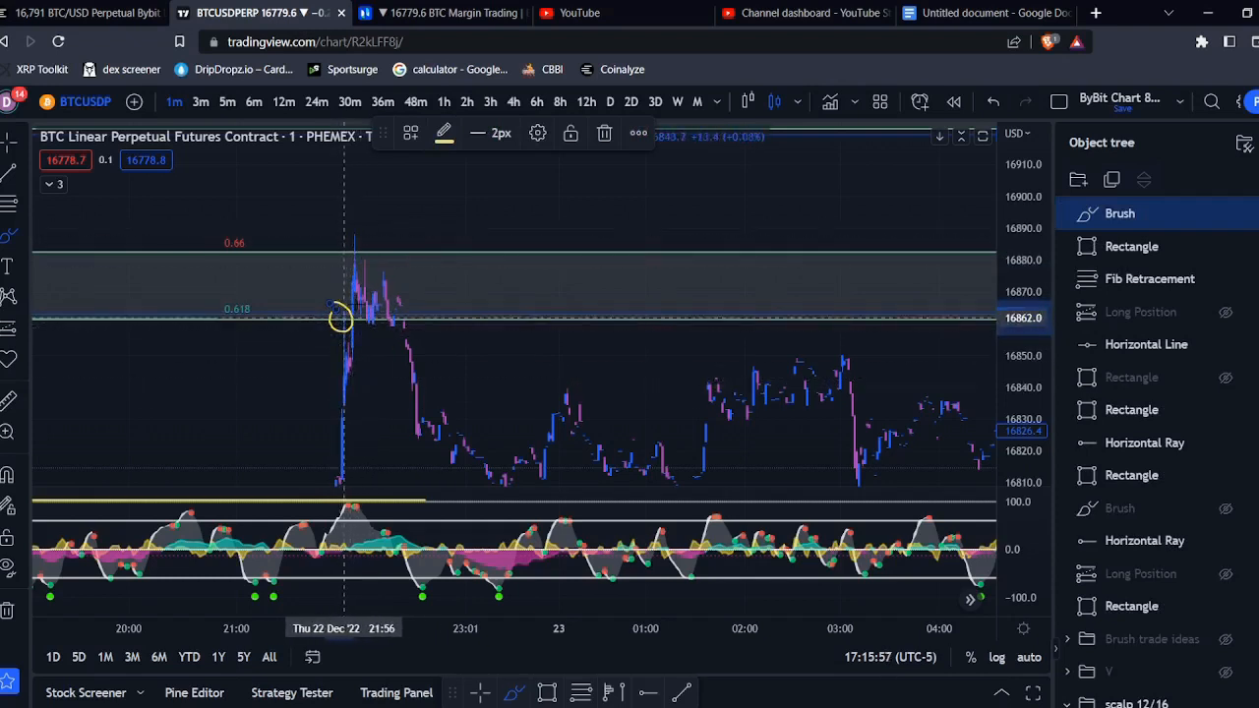
pyautogui.moveTo(382, 276)
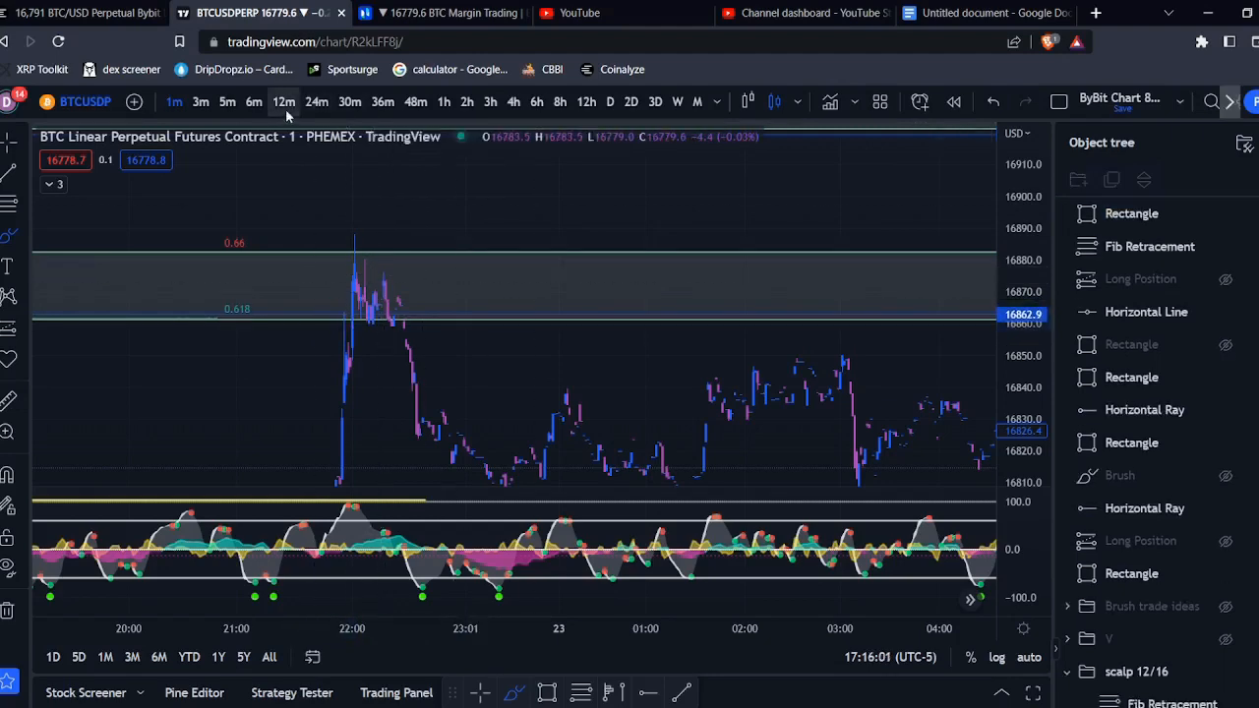
# Step: Return BTCUSD to 24m, select the grey resistance box between 0.66 and 0.618, and zoom out
pyautogui.click(283, 102)
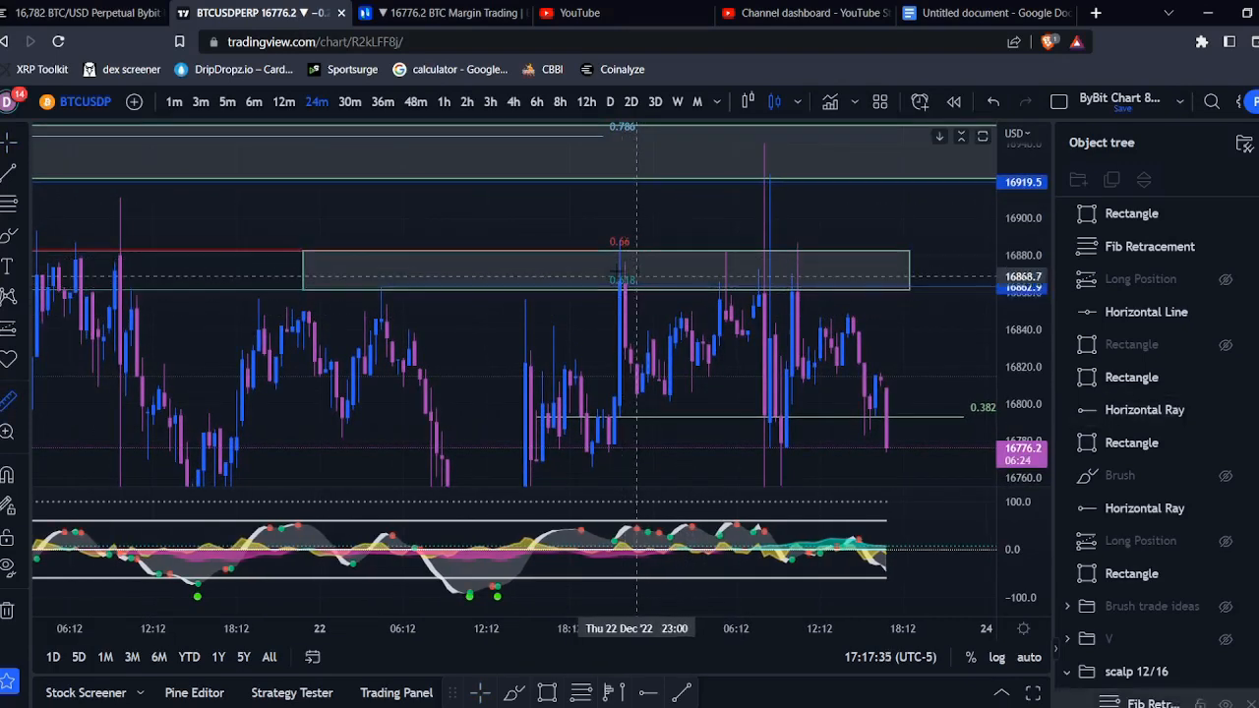
pyautogui.click(605, 266)
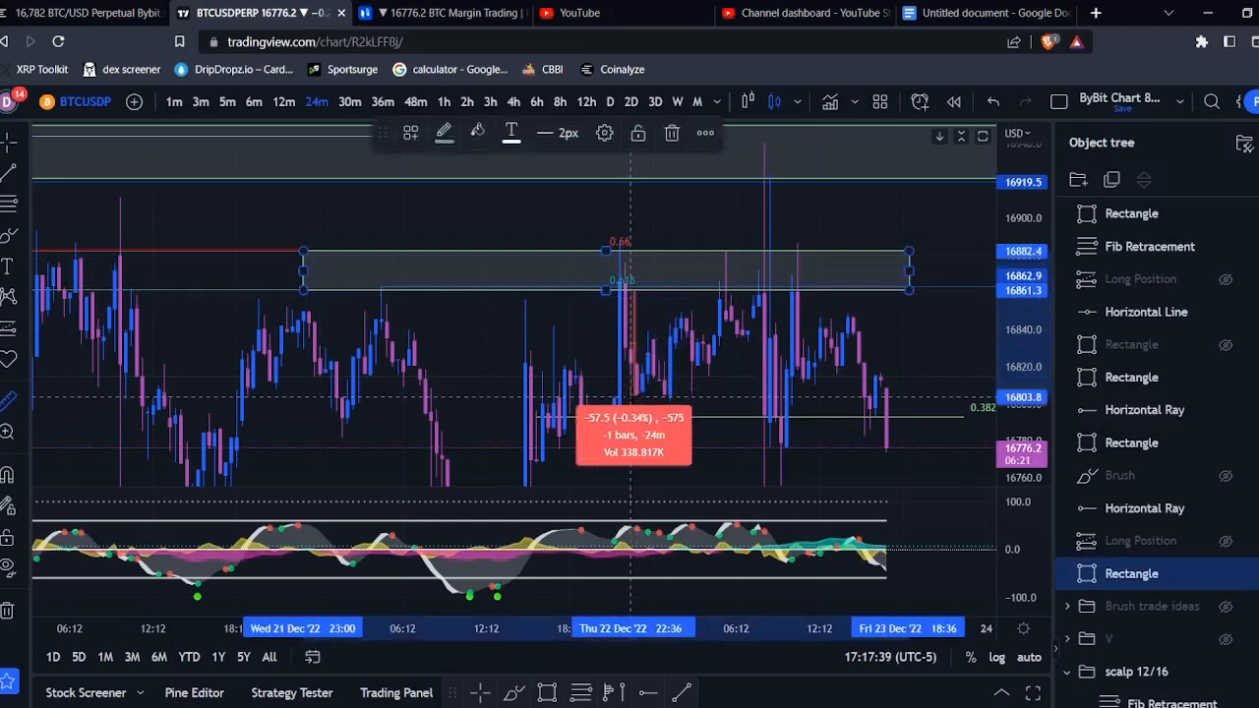
pyautogui.moveTo(637, 433)
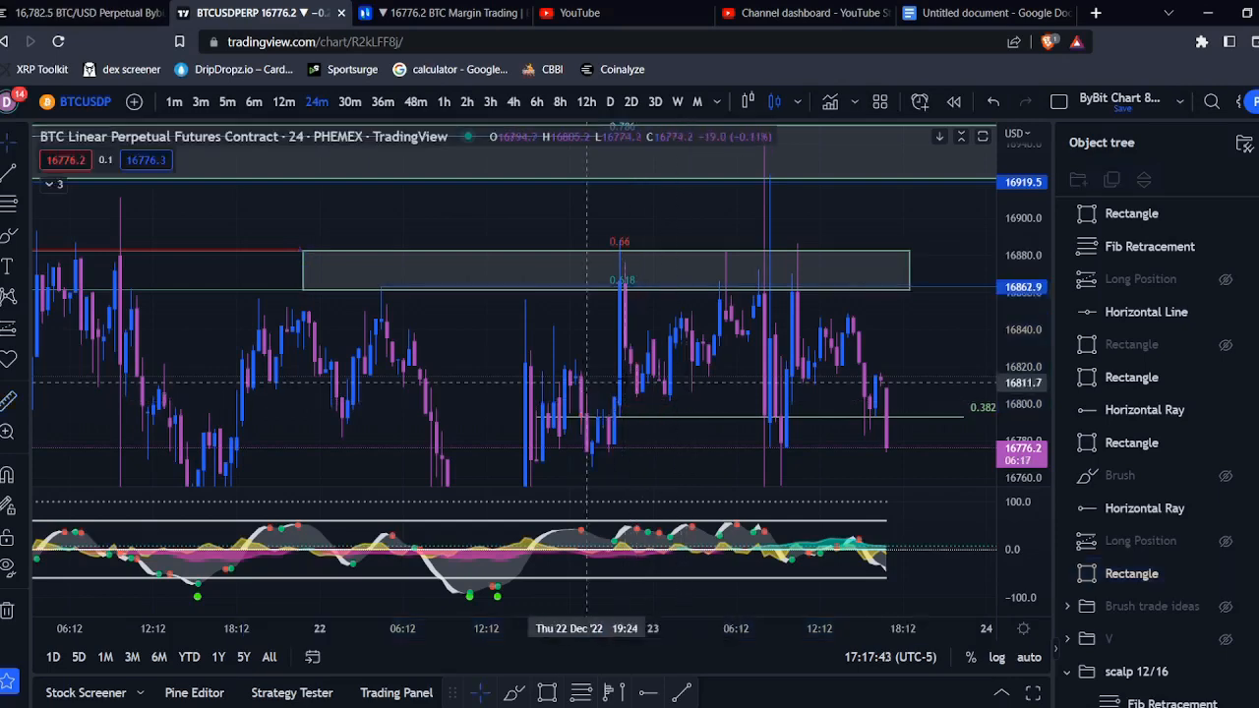
pyautogui.moveTo(618, 279)
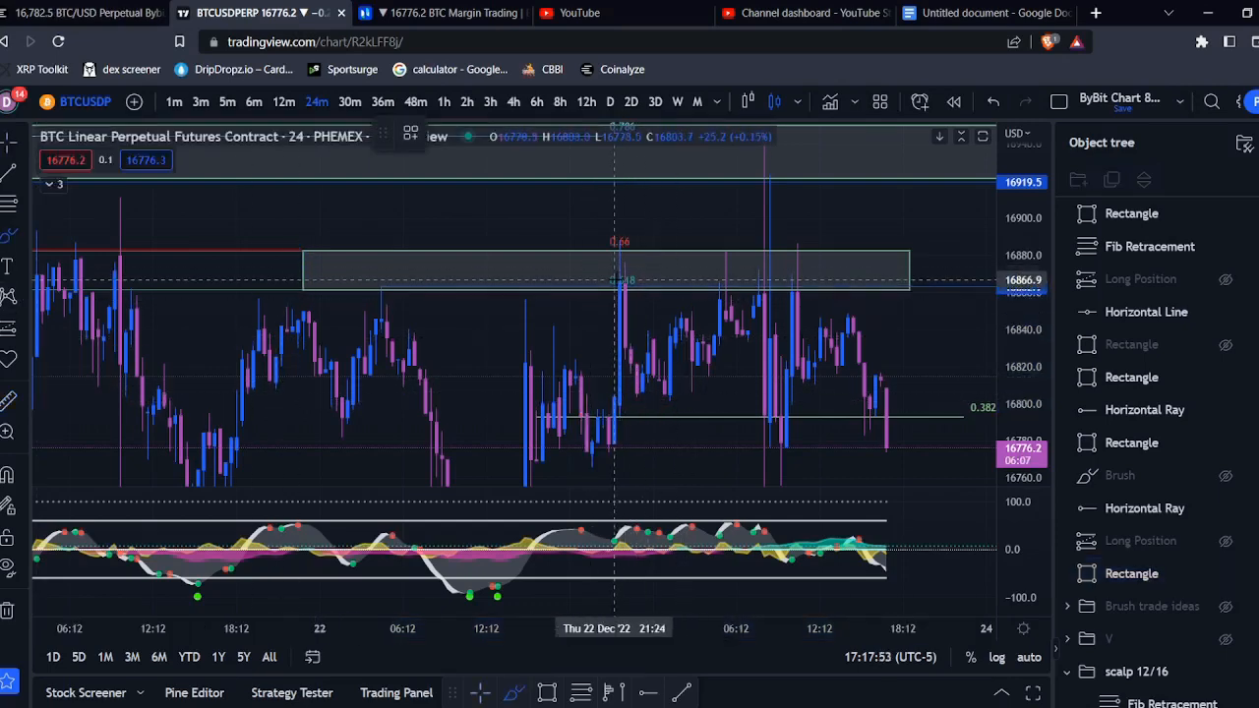
pyautogui.moveTo(619, 280); pyautogui.dragTo(684, 279)
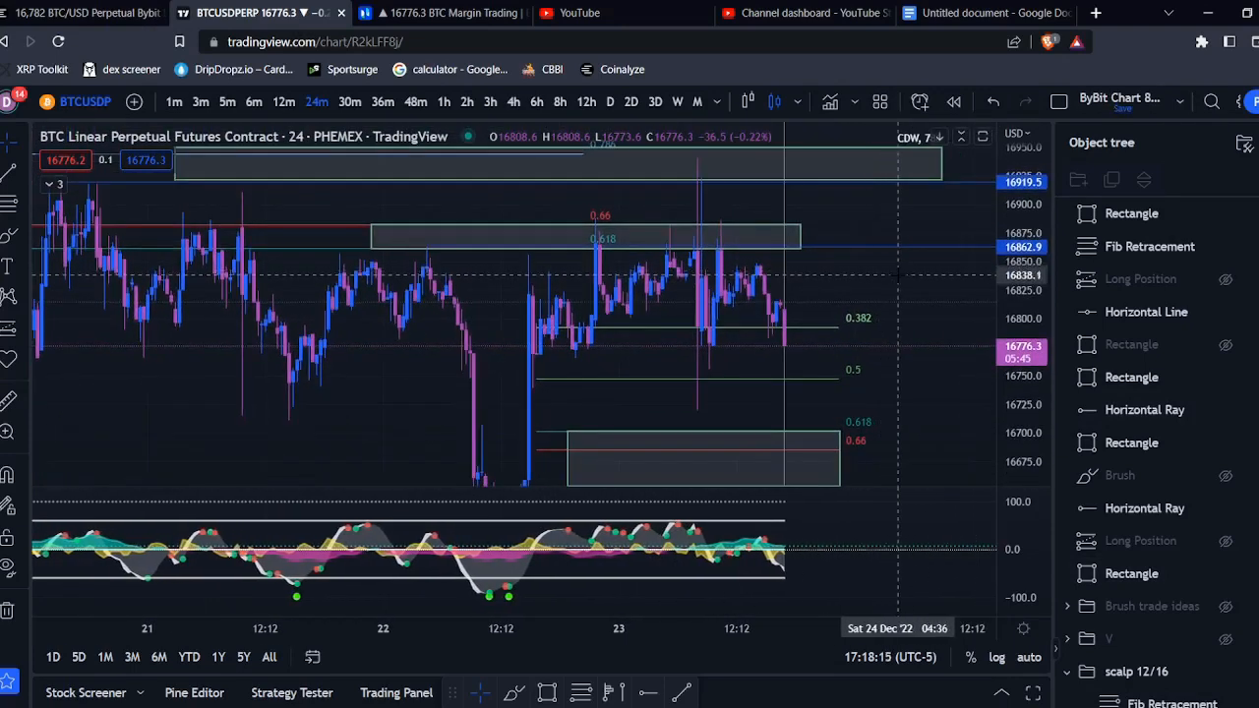
# Step: Brush-mark the spike into the top 0.786 box and switch the chart to 12m
pyautogui.hscroll(3)
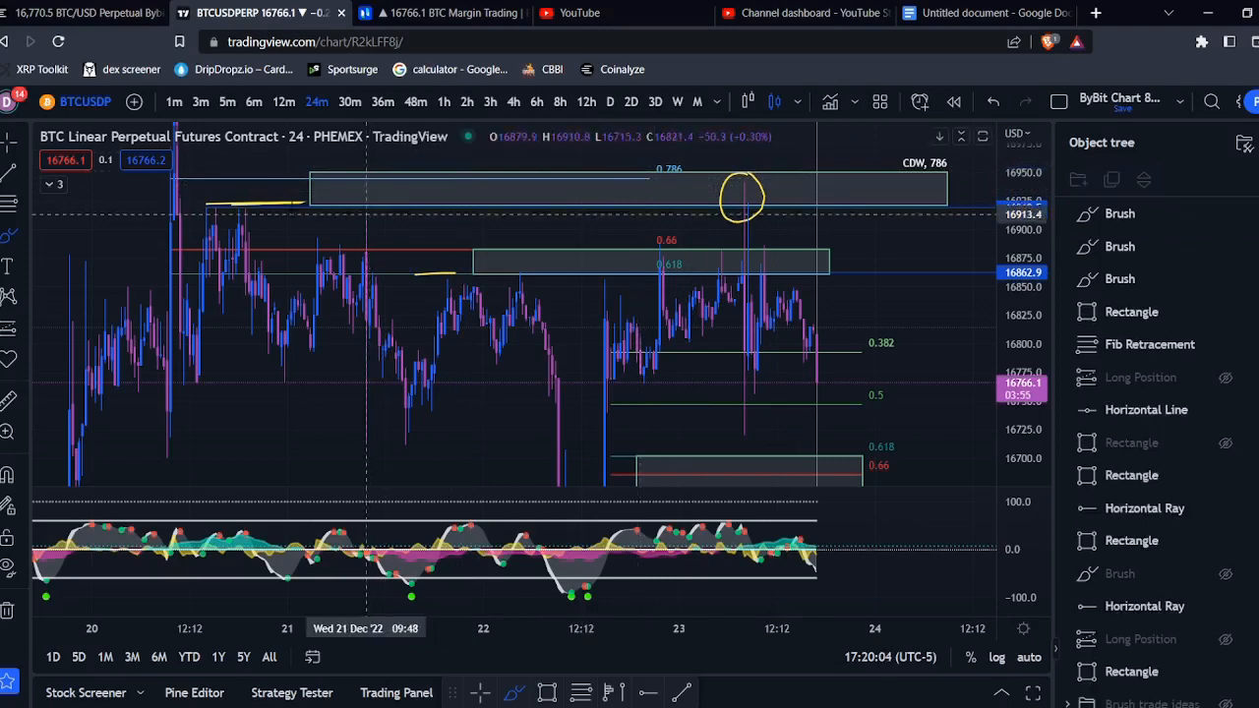
pyautogui.moveTo(252, 207)
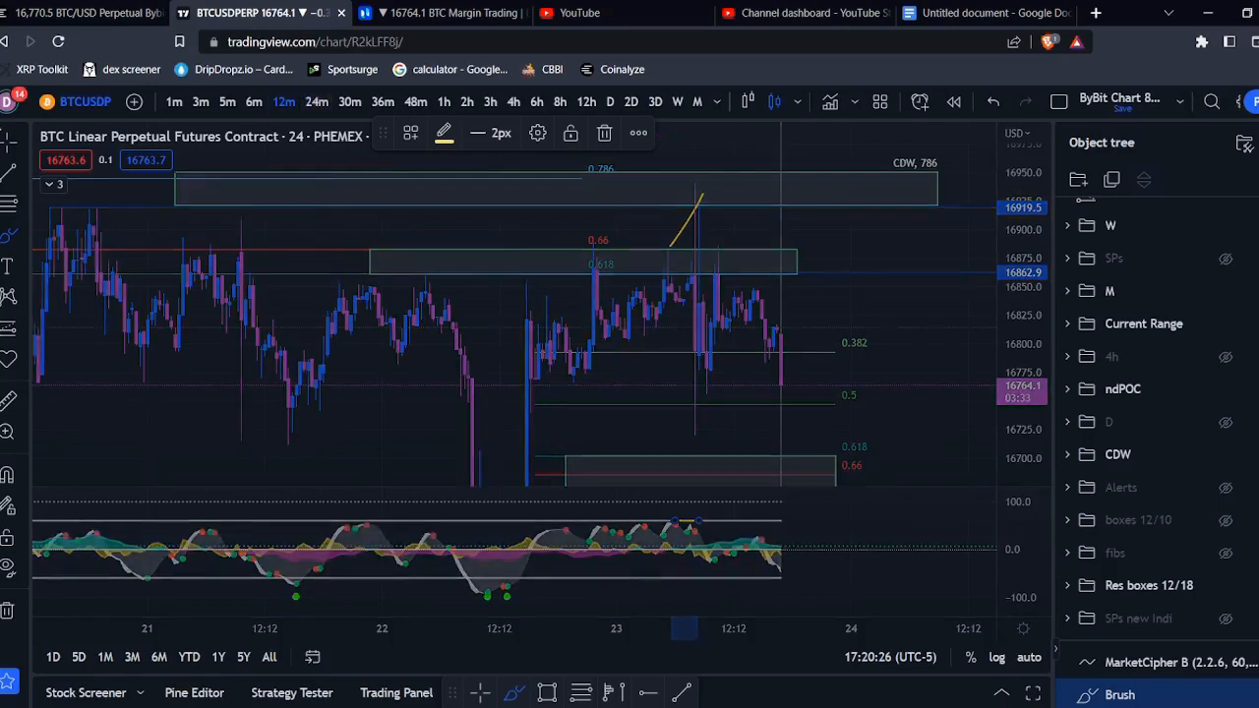
pyautogui.click(284, 102)
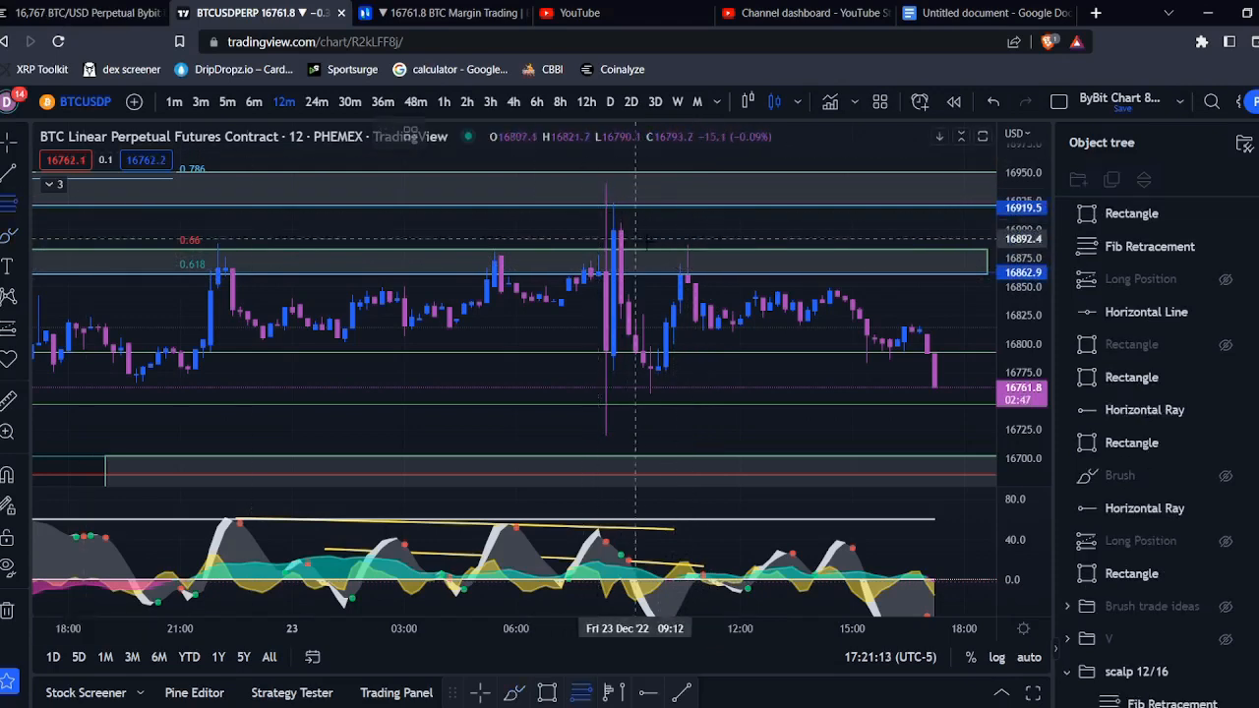
pyautogui.moveTo(590, 183)
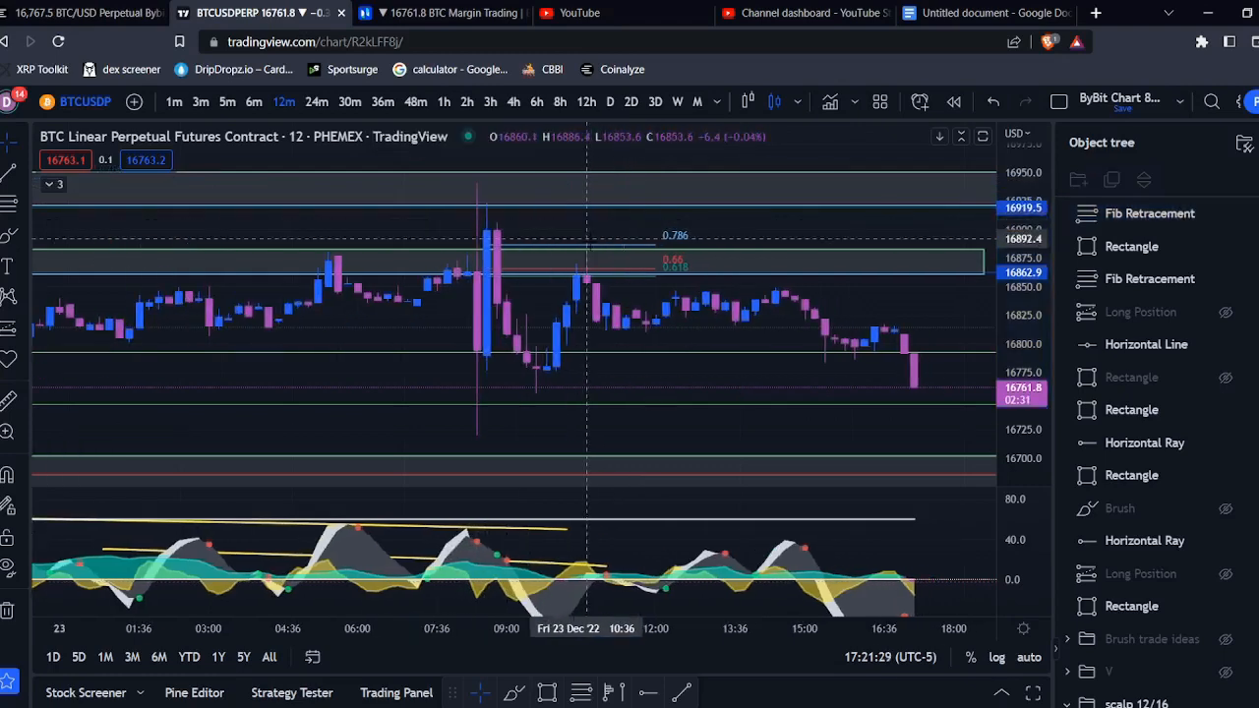
pyautogui.moveTo(481, 275)
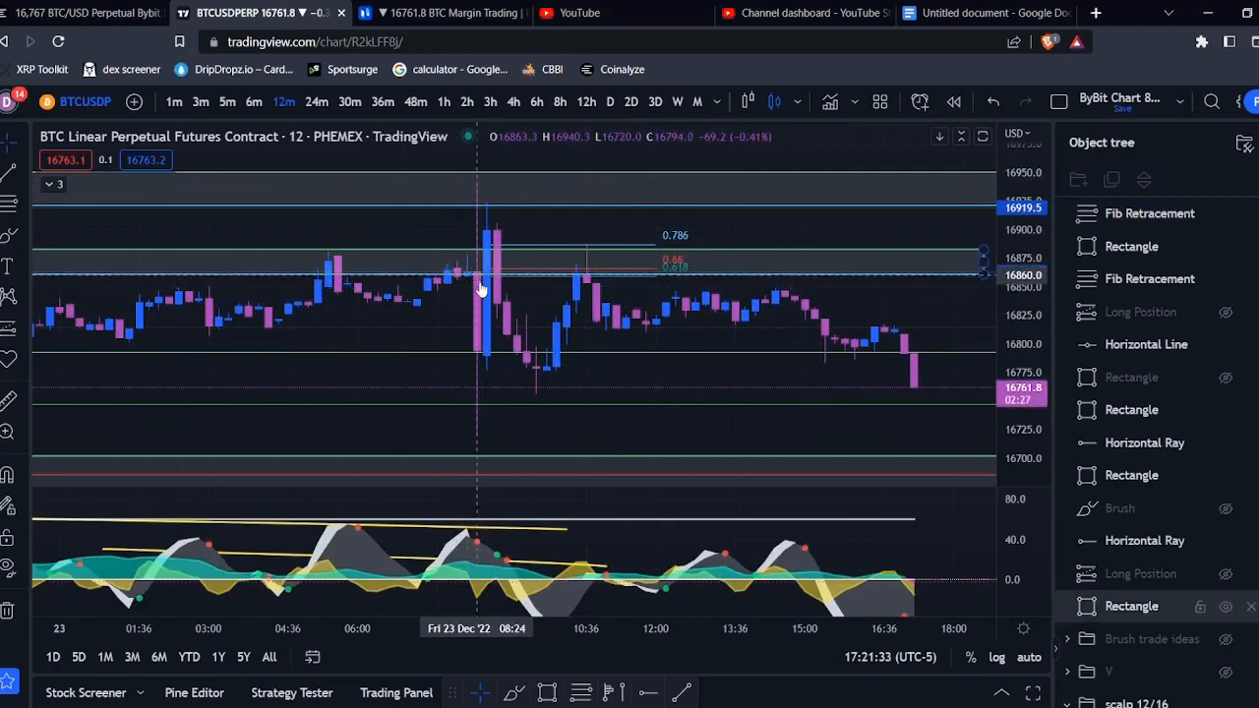
pyautogui.moveTo(543, 393)
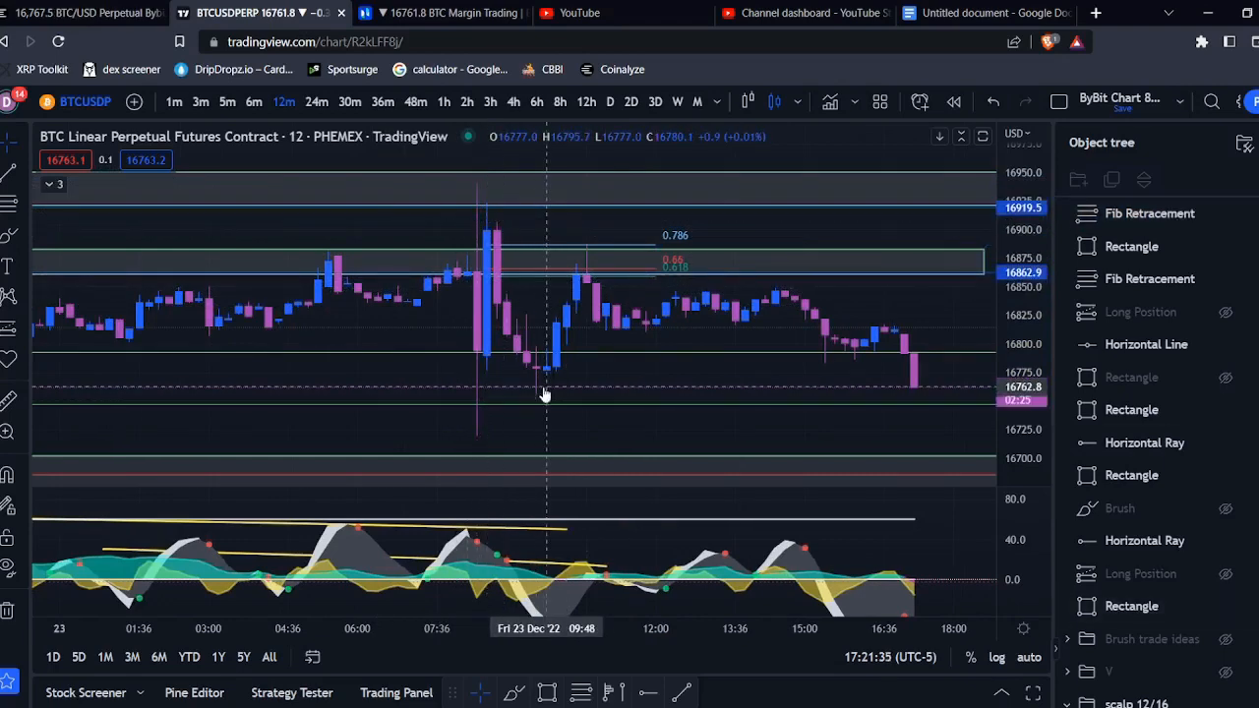
pyautogui.moveTo(659, 346)
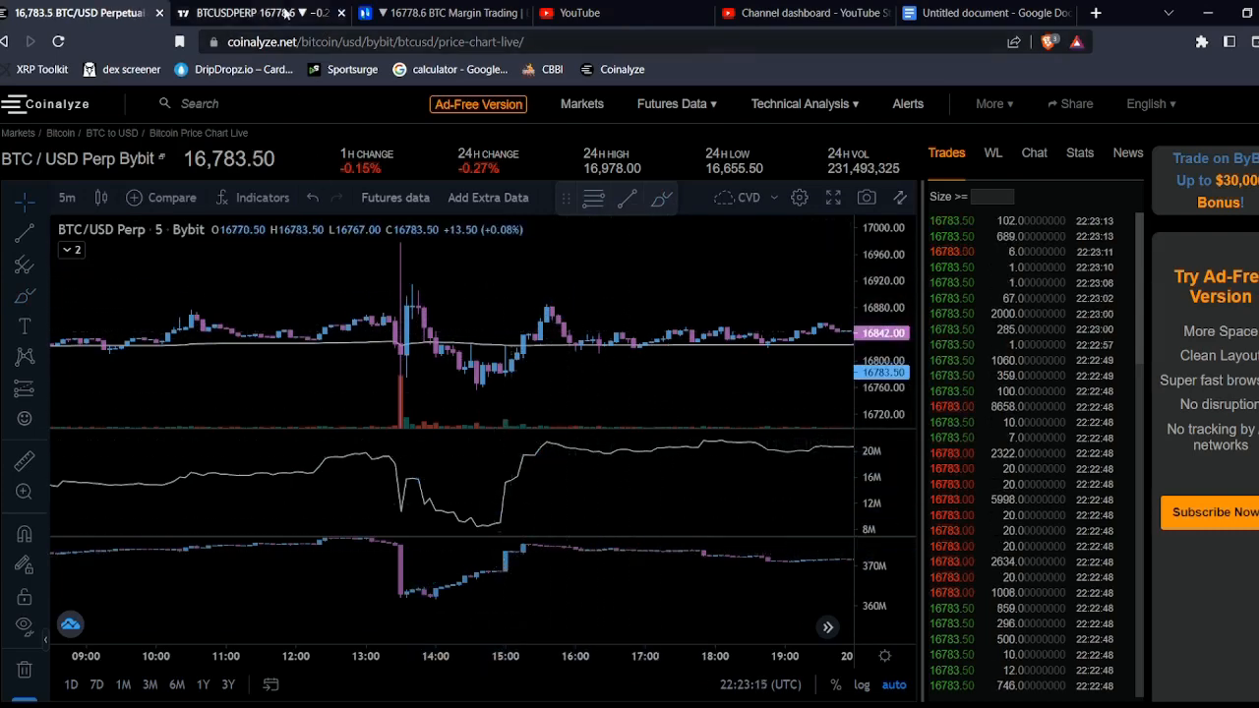
# Step: Return from the Coinalyze BTC/USD Bybit perp tab to the TradingView BTCUSD chart
pyautogui.click(254, 11)
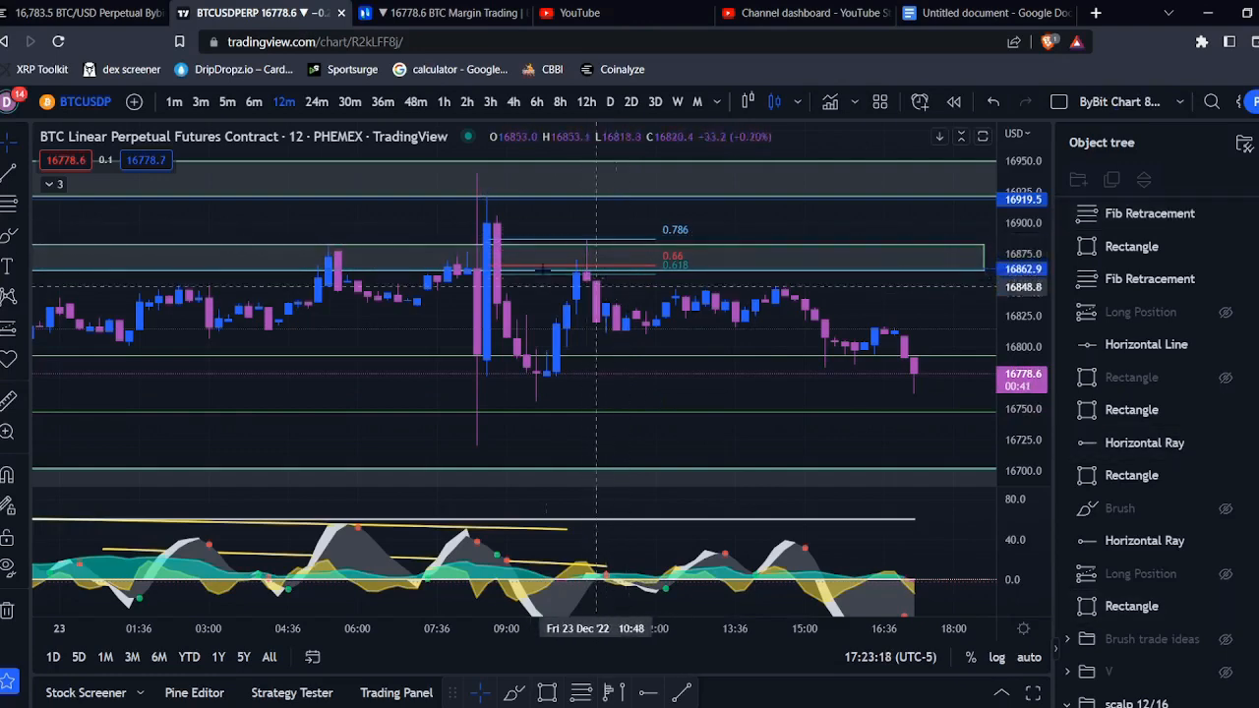
pyautogui.moveTo(795, 257)
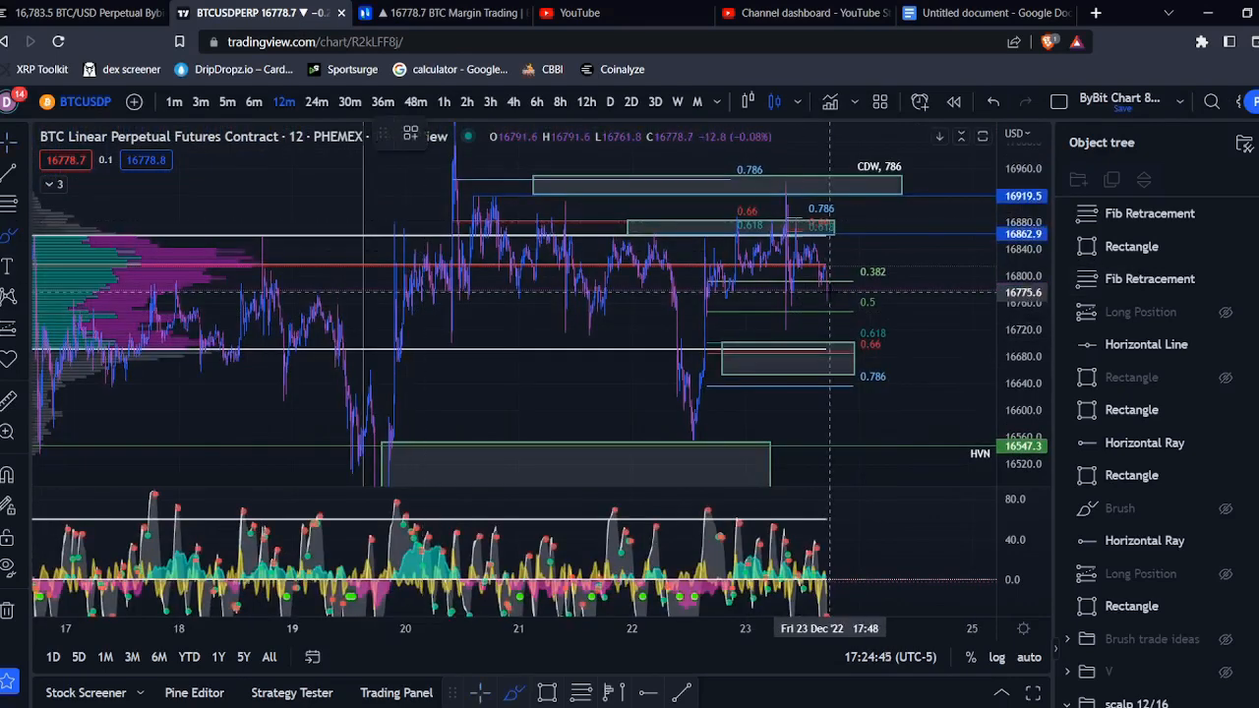
pyautogui.moveTo(830, 350)
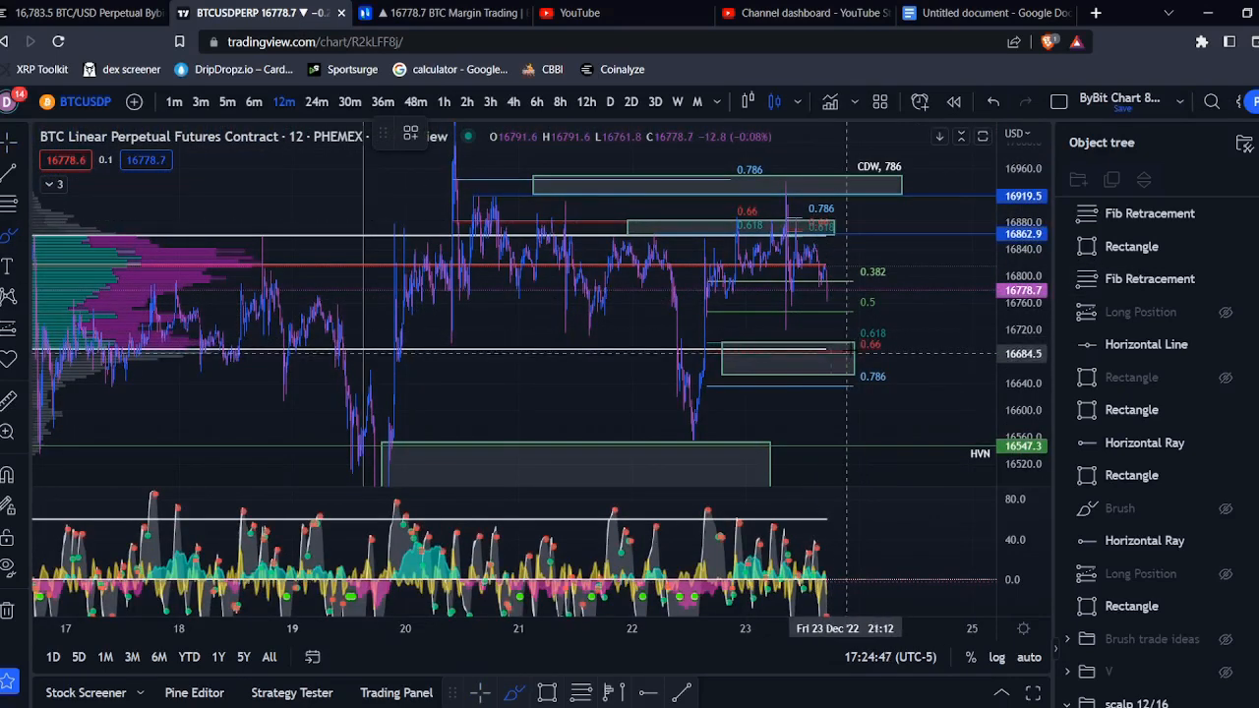
pyautogui.moveTo(836, 311)
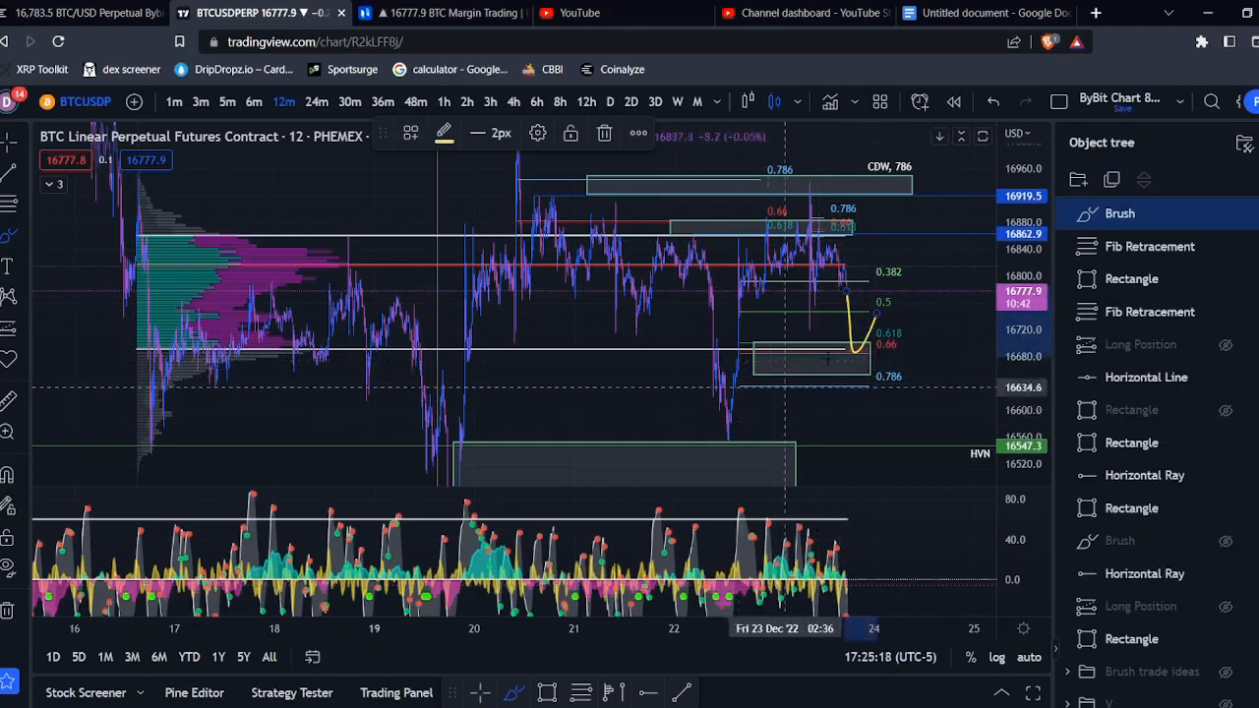
pyautogui.moveTo(846, 350)
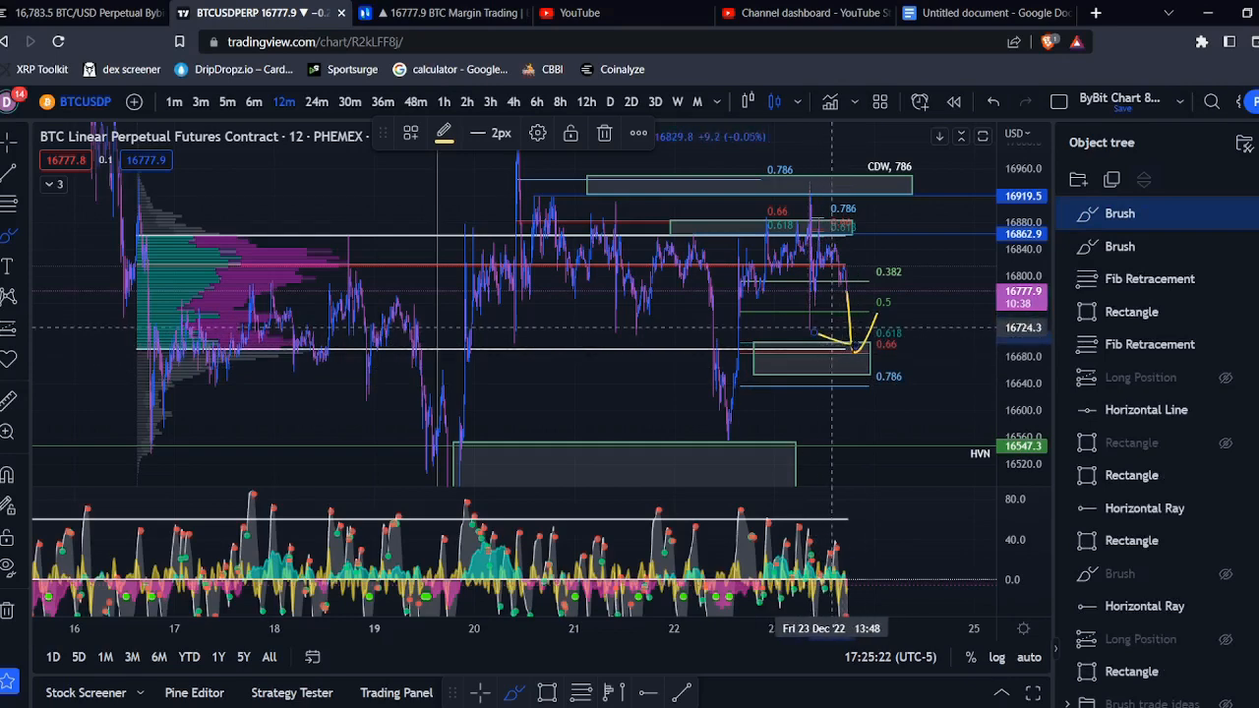
pyautogui.moveTo(848, 350)
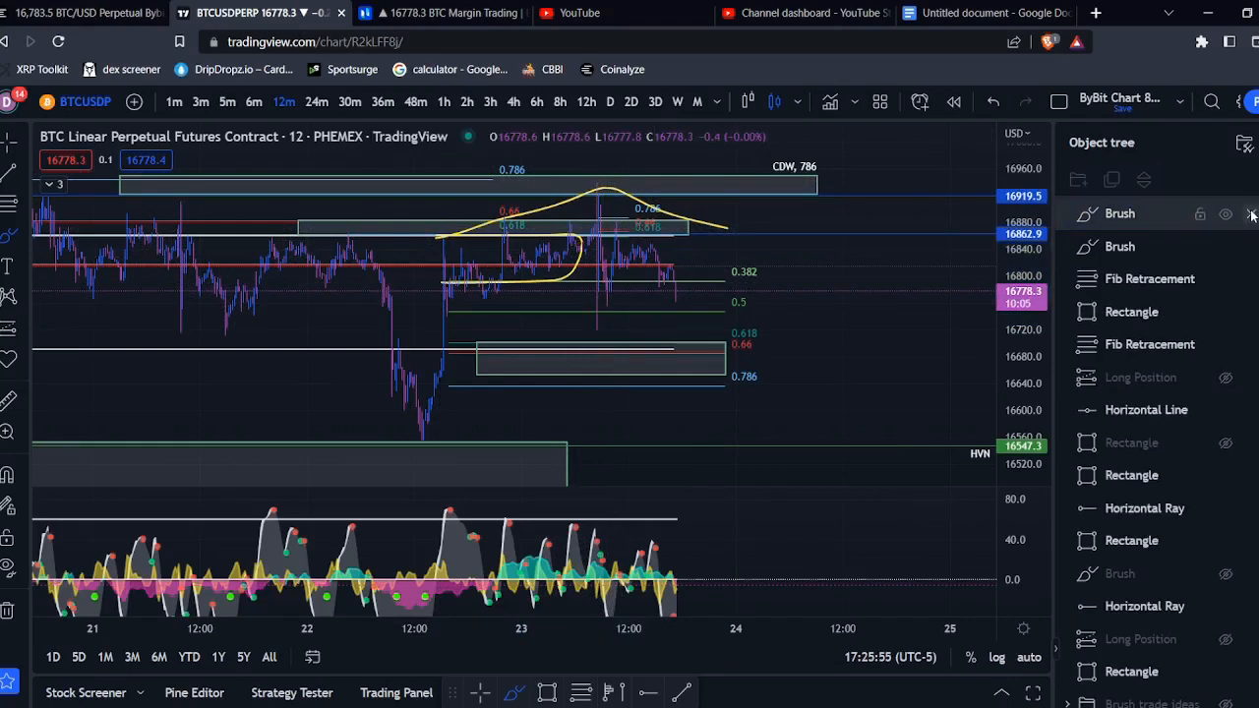
# Step: Compress the price scale to reveal the lower levels down to about 16,195
pyautogui.click(1251, 213)
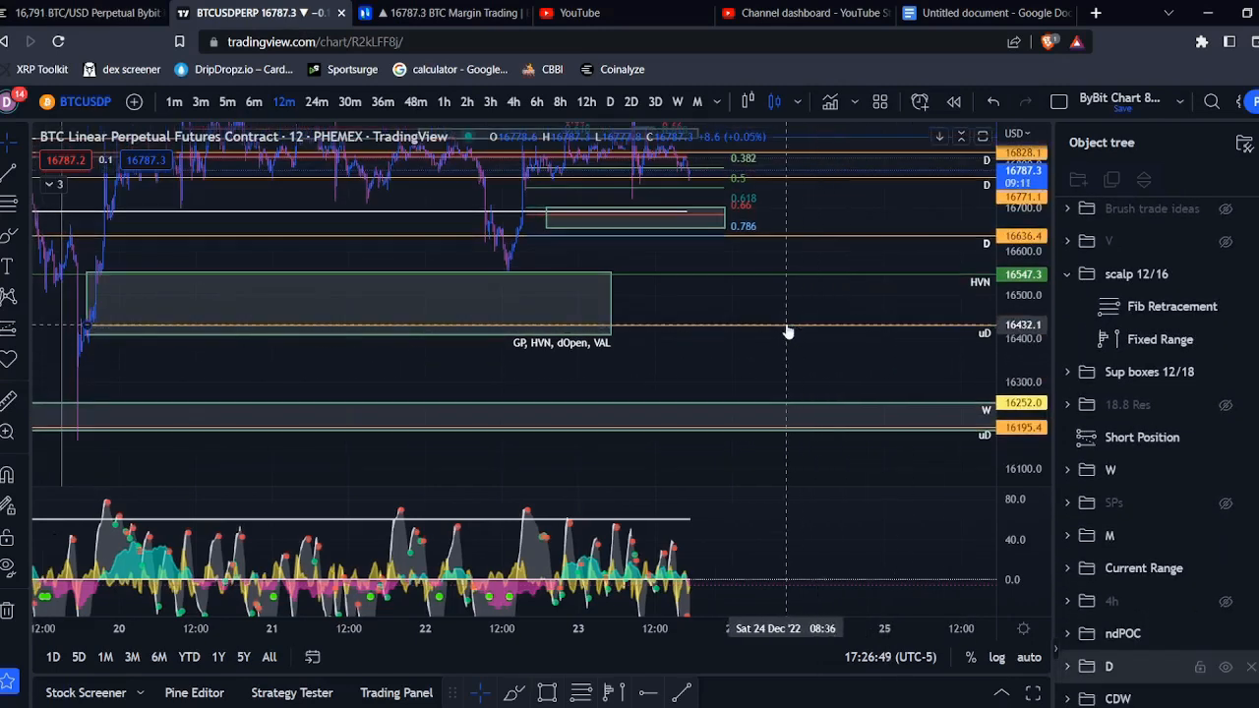
# Step: Switch to 4h, brush yellow marks near 17,000, and return to the 12m chart
pyautogui.click(511, 102)
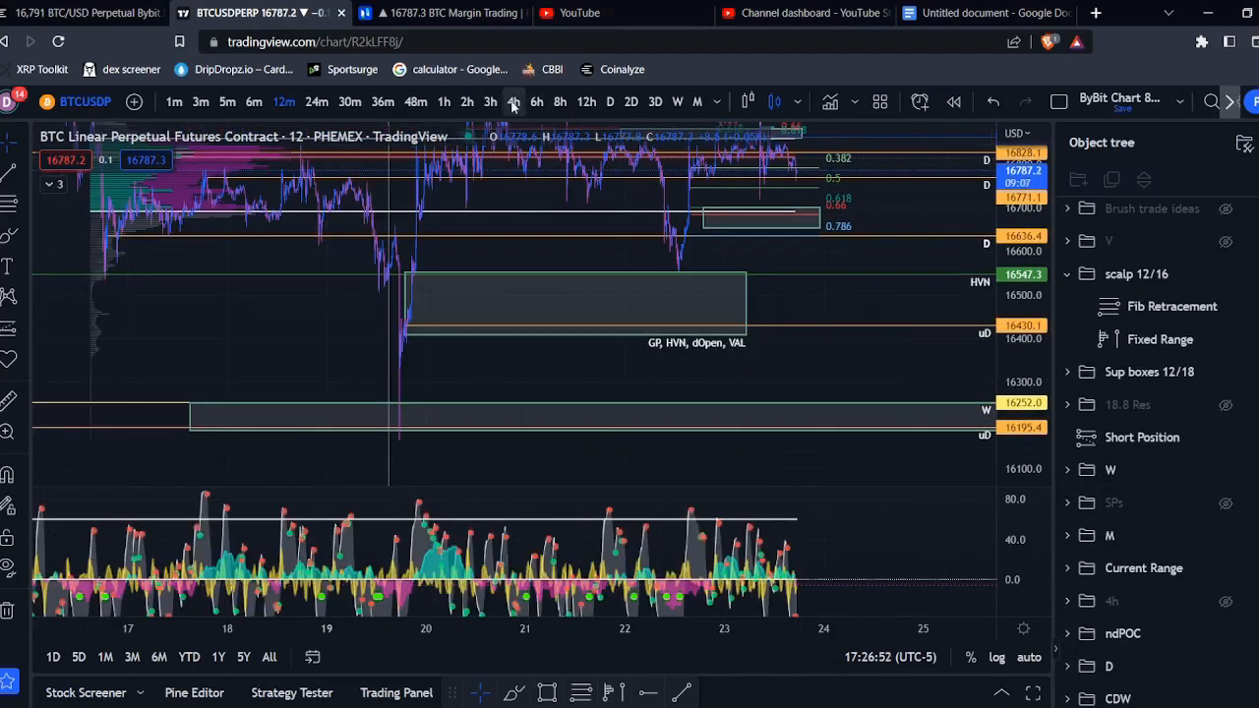
pyautogui.click(511, 102)
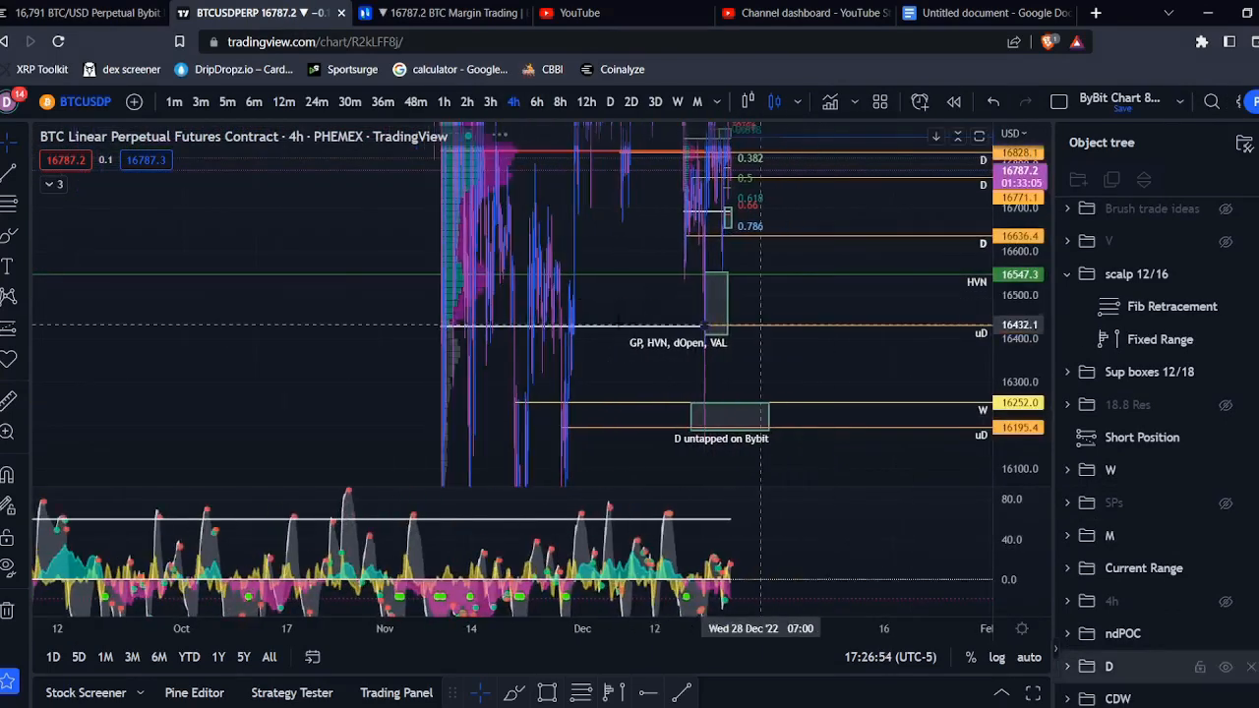
pyautogui.moveTo(723, 326)
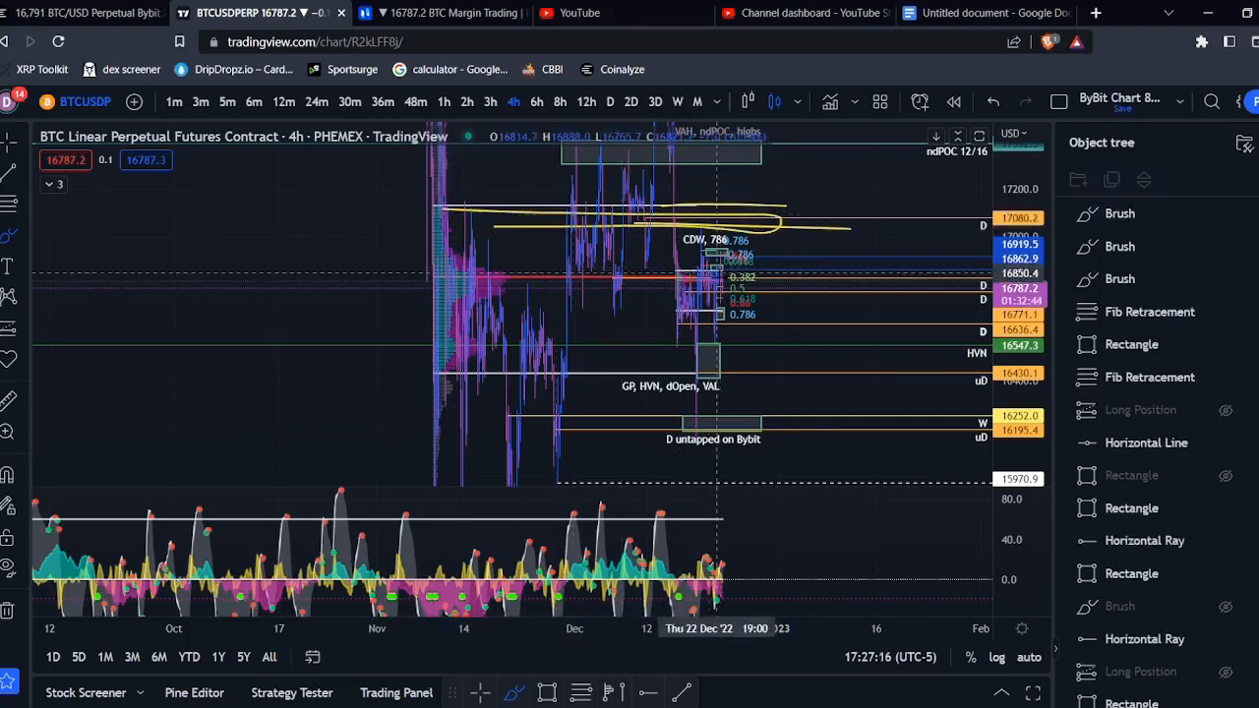
pyautogui.click(1119, 213)
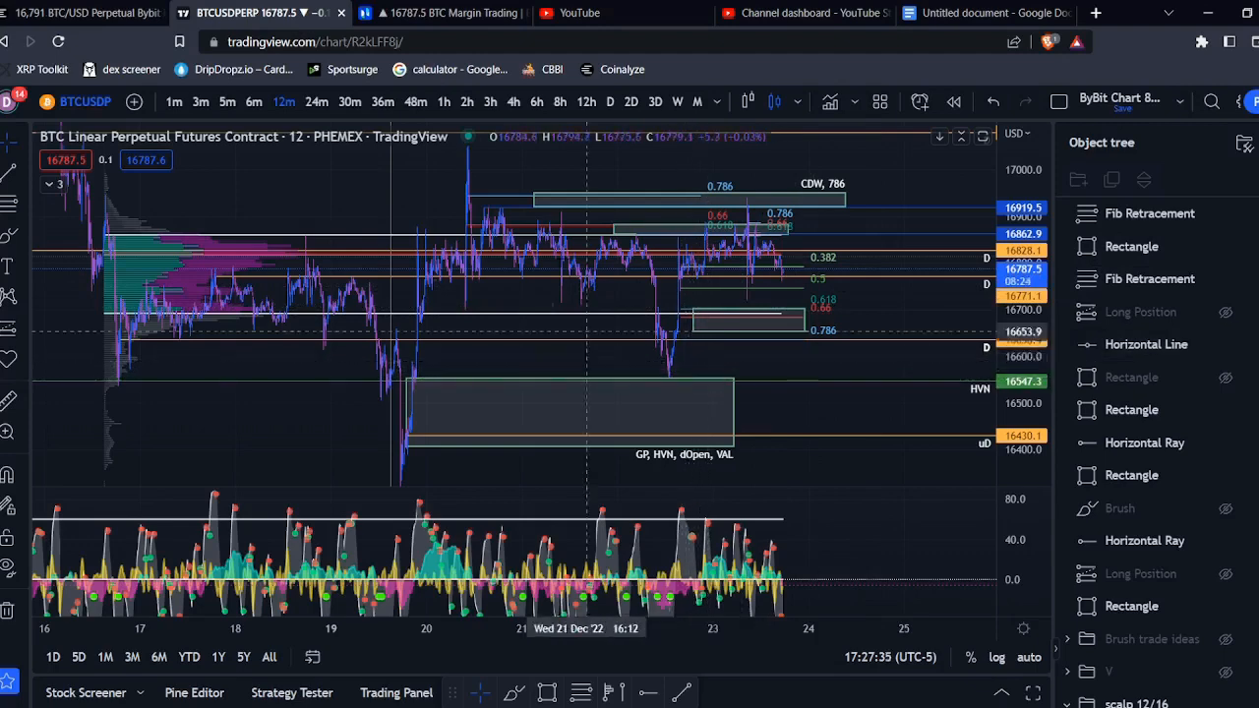
# Step: Switch to 1h, brush a yellow arc near the D, VAH level, and return to 12m
pyautogui.click(511, 103)
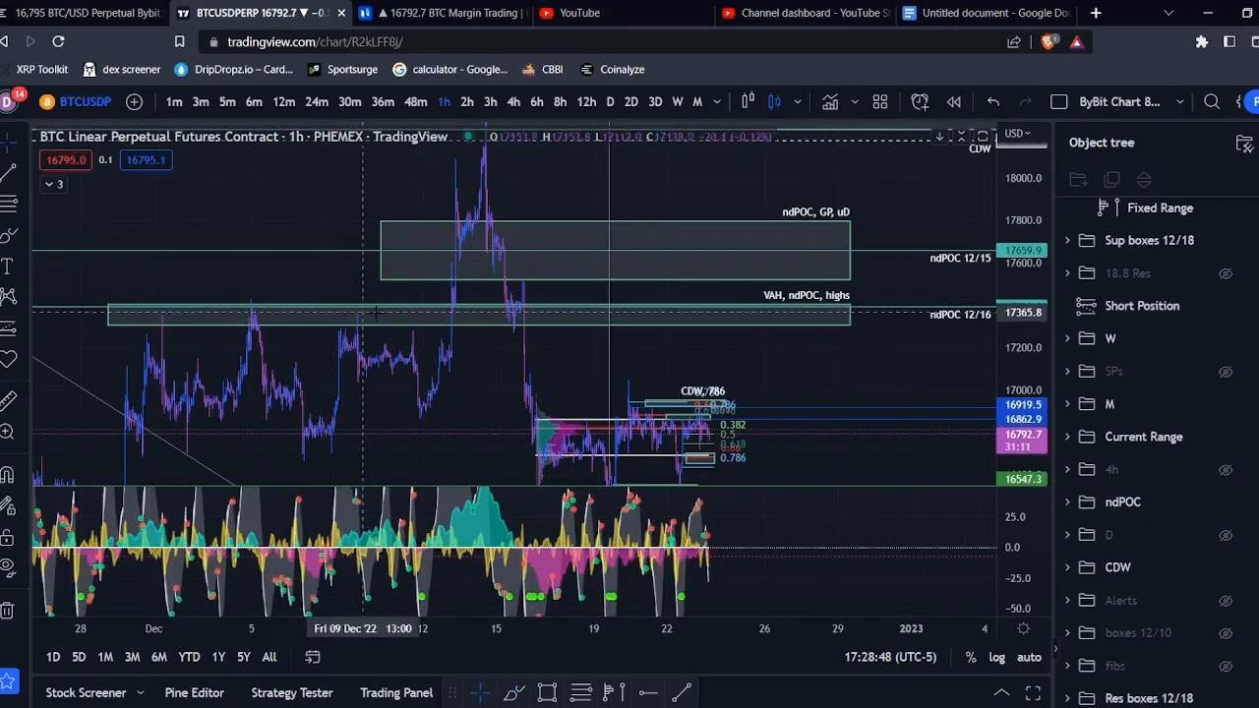
pyautogui.moveTo(566, 315)
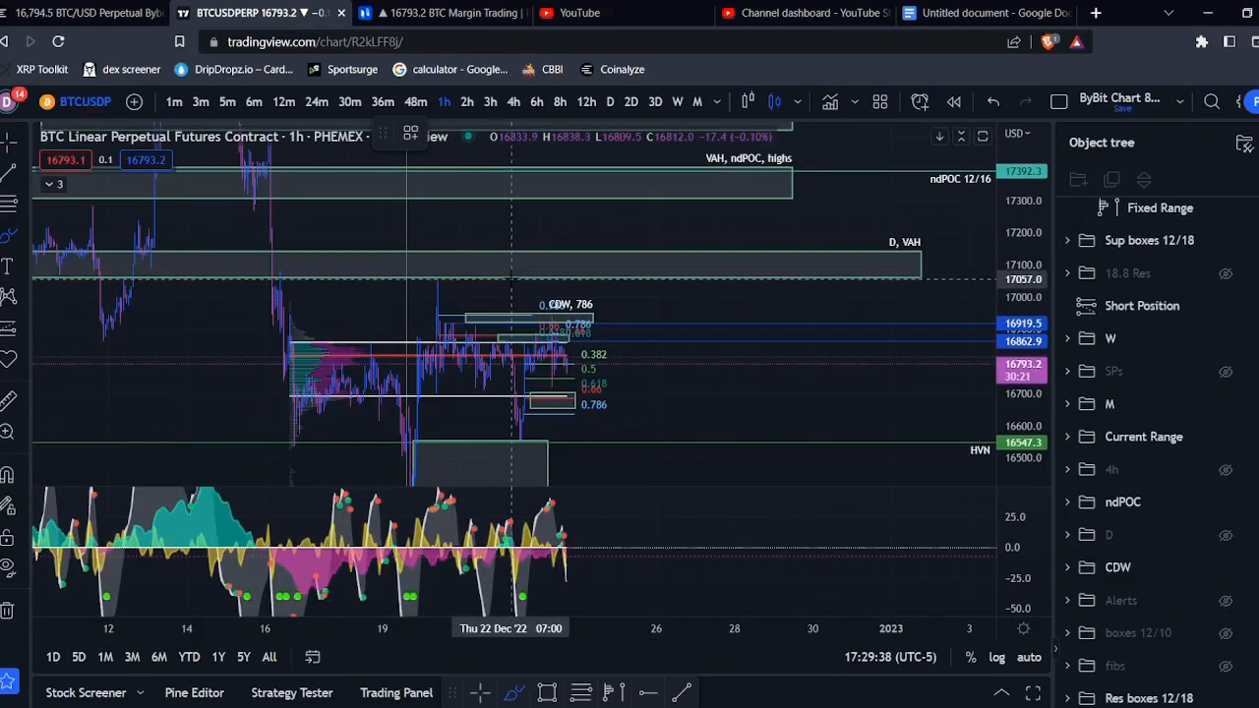
pyautogui.moveTo(501, 273)
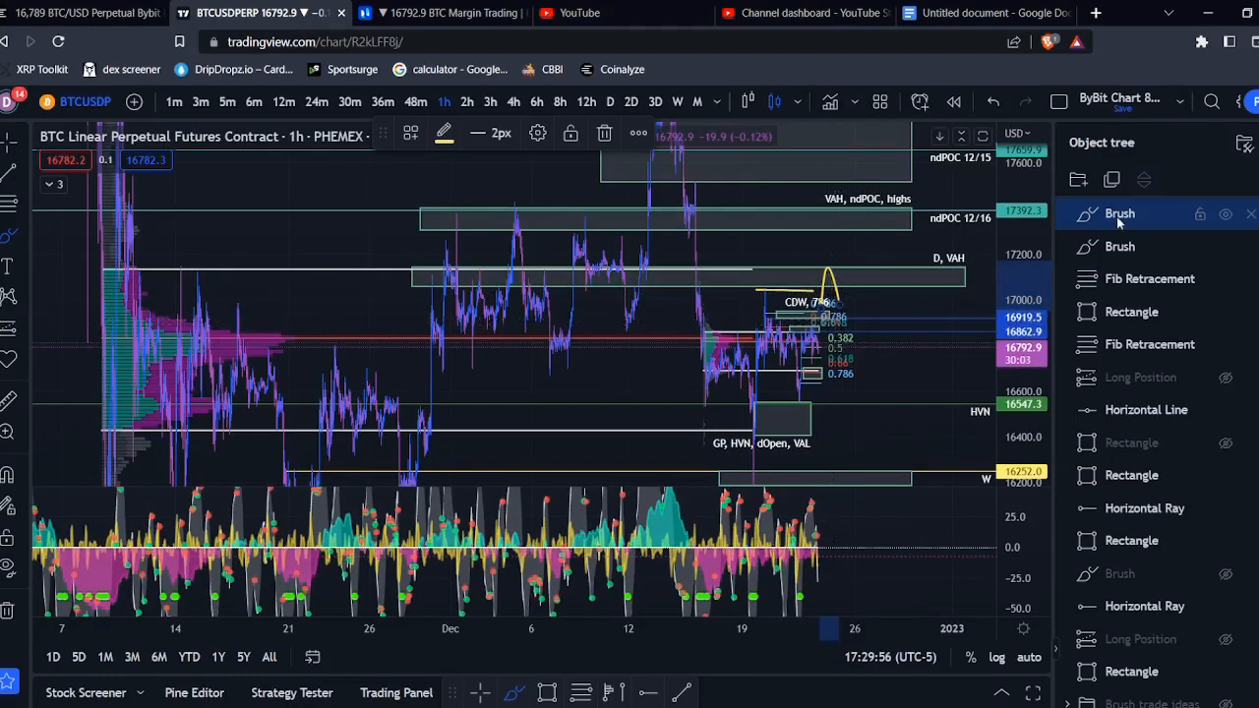
pyautogui.click(284, 102)
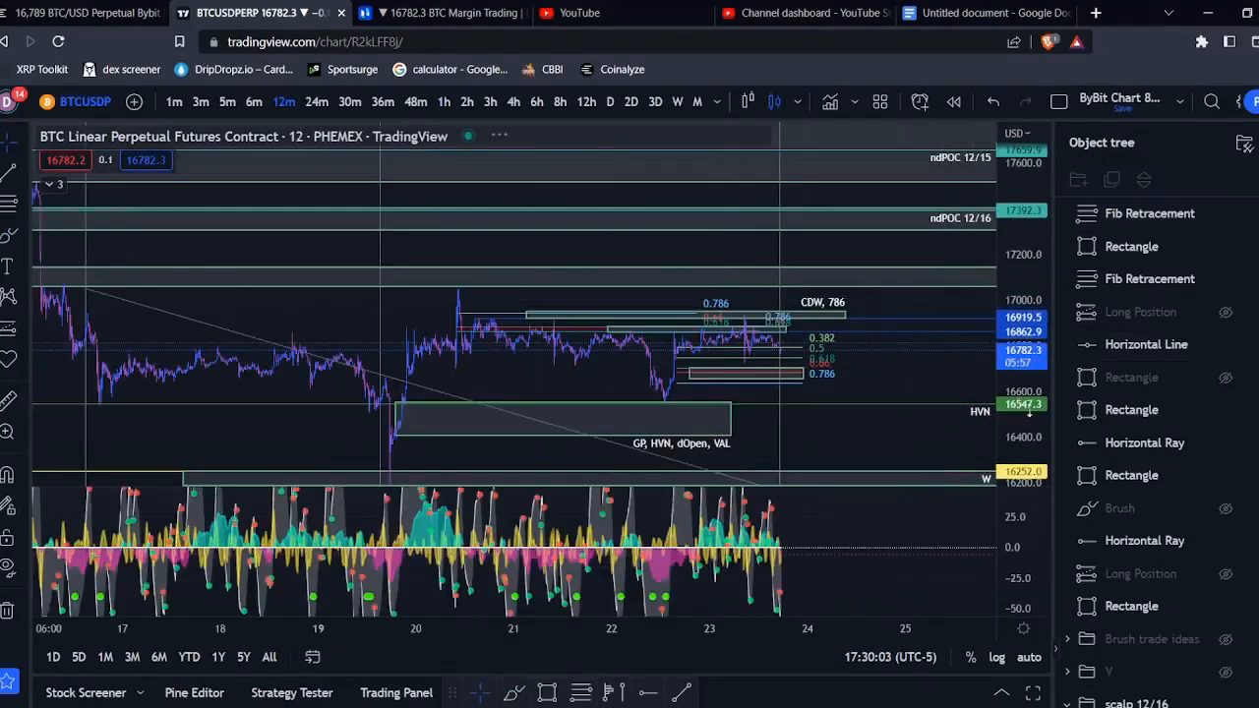